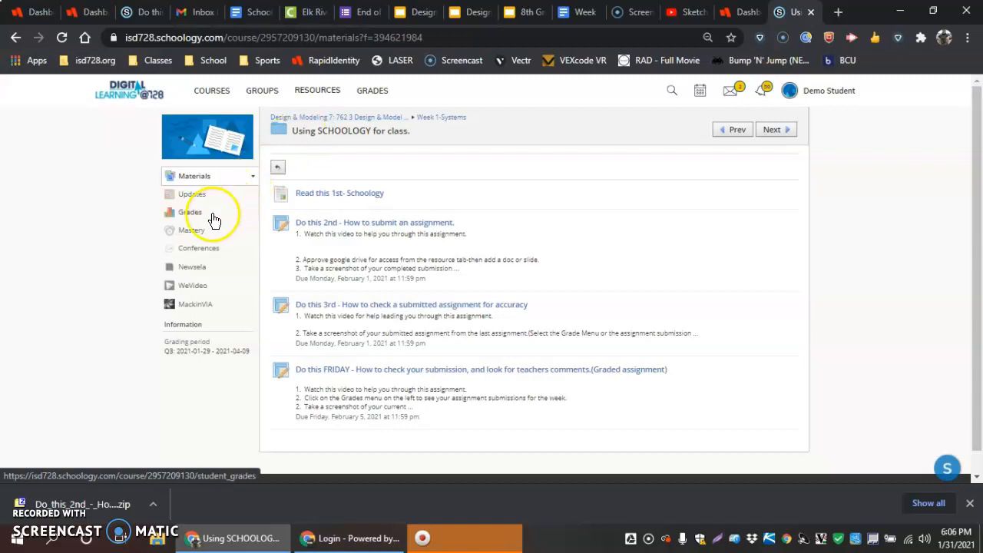
- Show the student grade report with classwork assignments and the 100% course grade
click(190, 212)
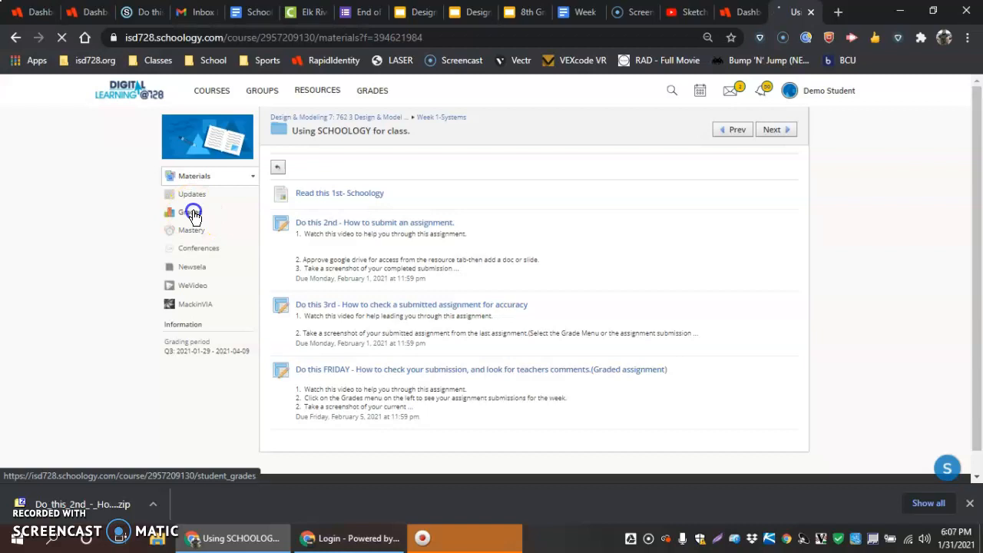
click(187, 212)
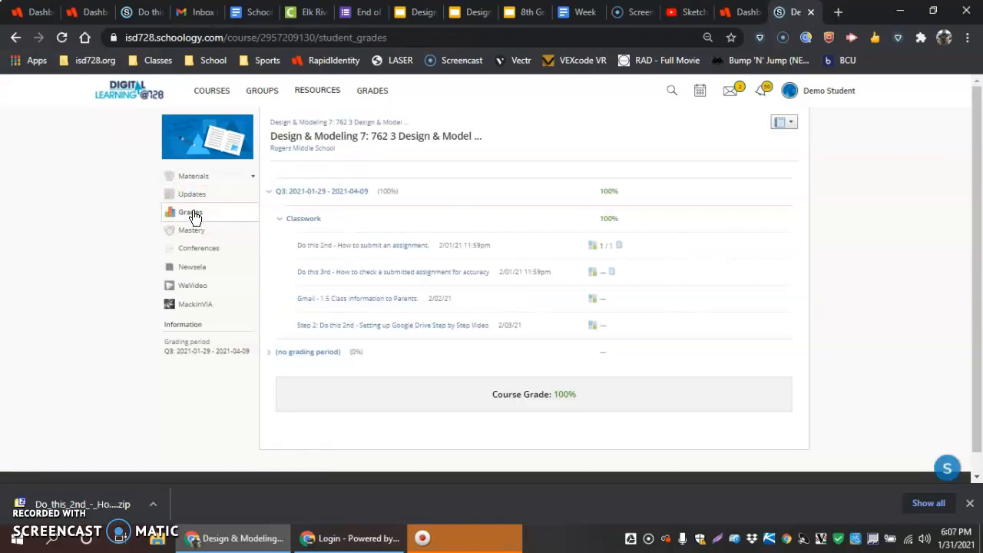
mouse_move(280, 267)
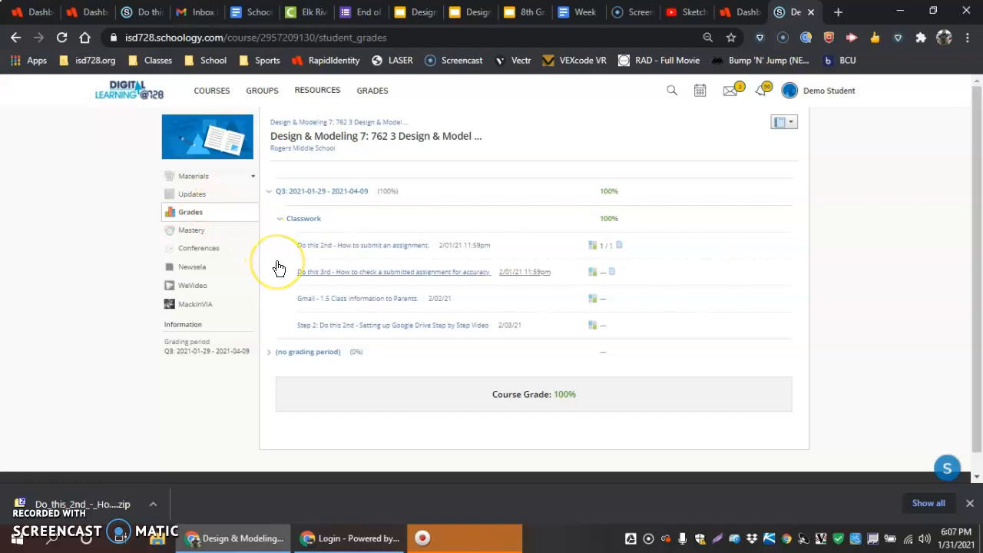
mouse_move(283, 267)
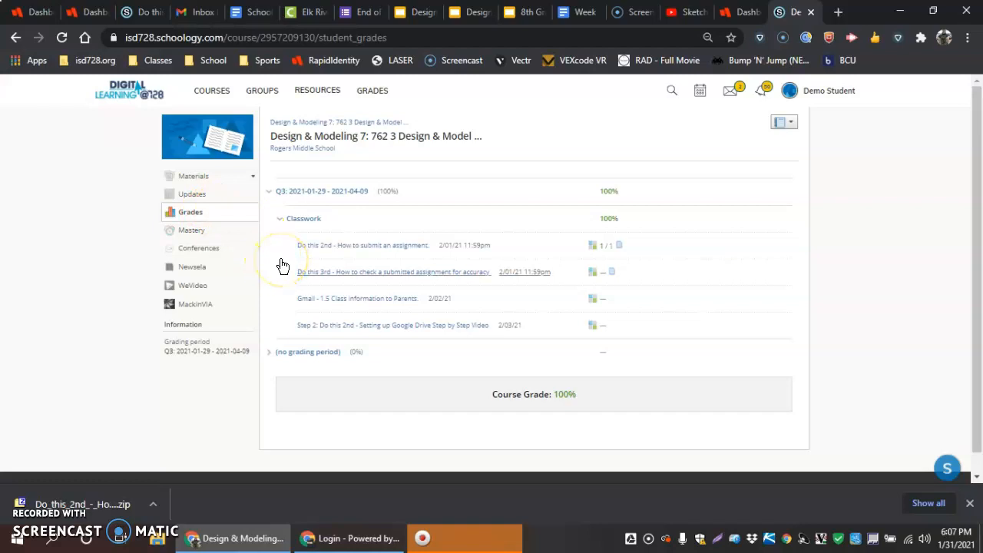
mouse_move(320, 322)
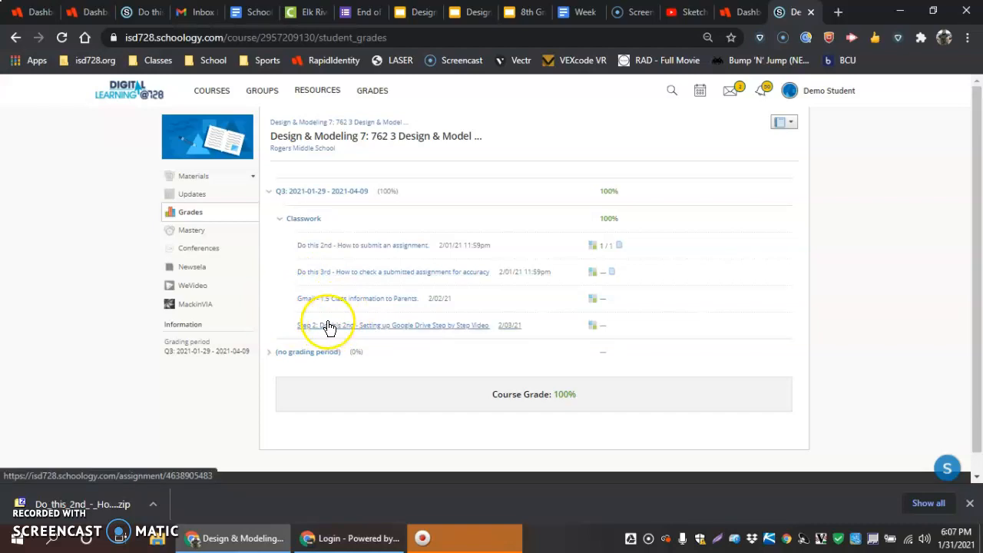
mouse_move(593, 258)
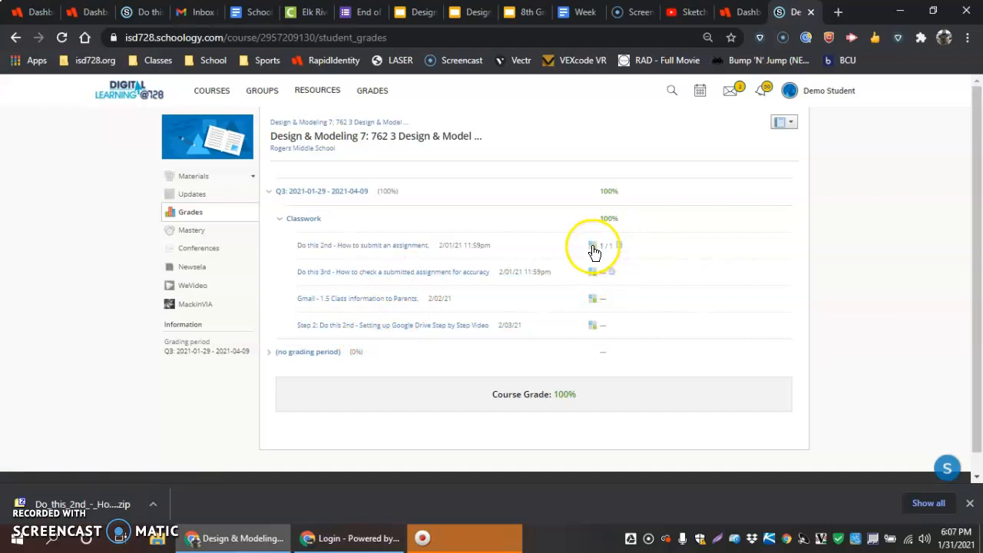
click(597, 246)
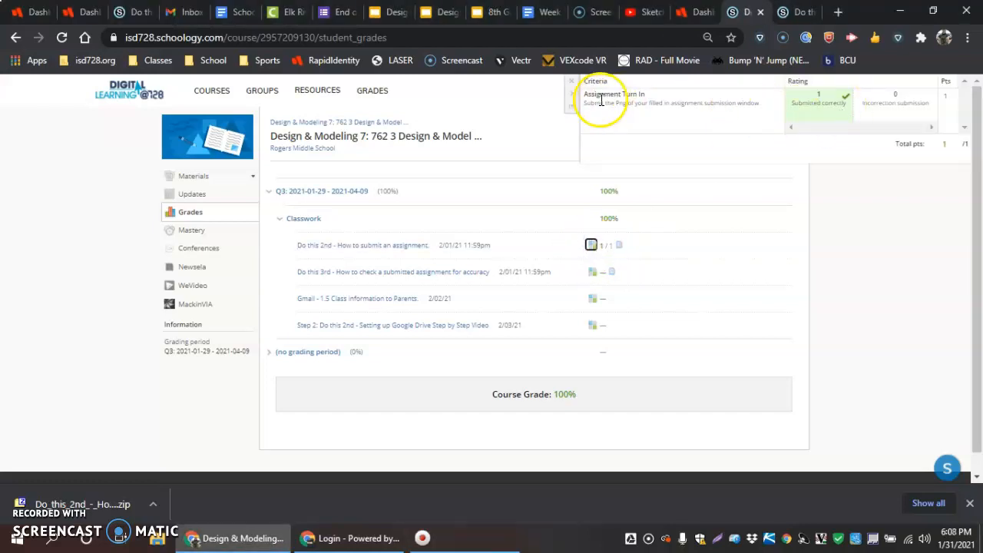
mouse_move(713, 135)
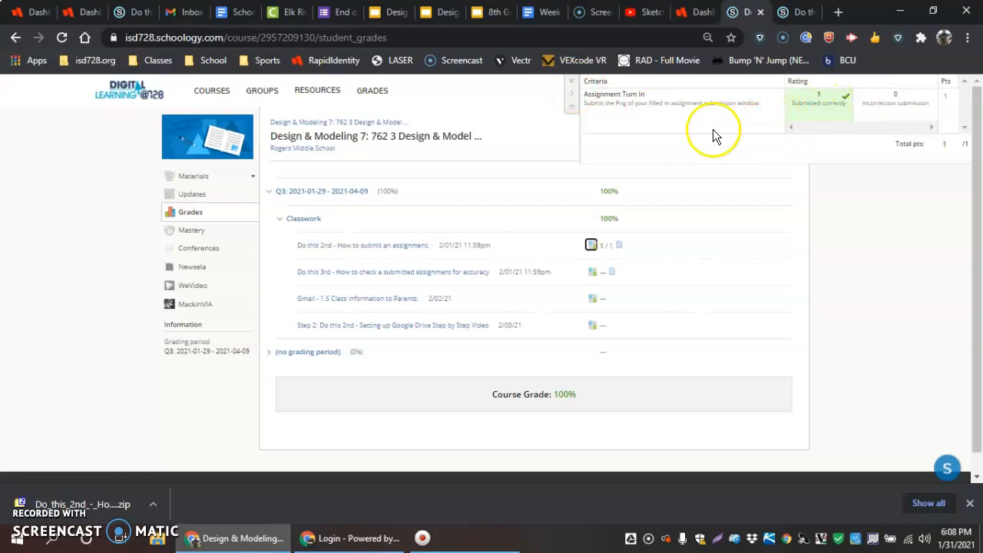
mouse_move(568, 90)
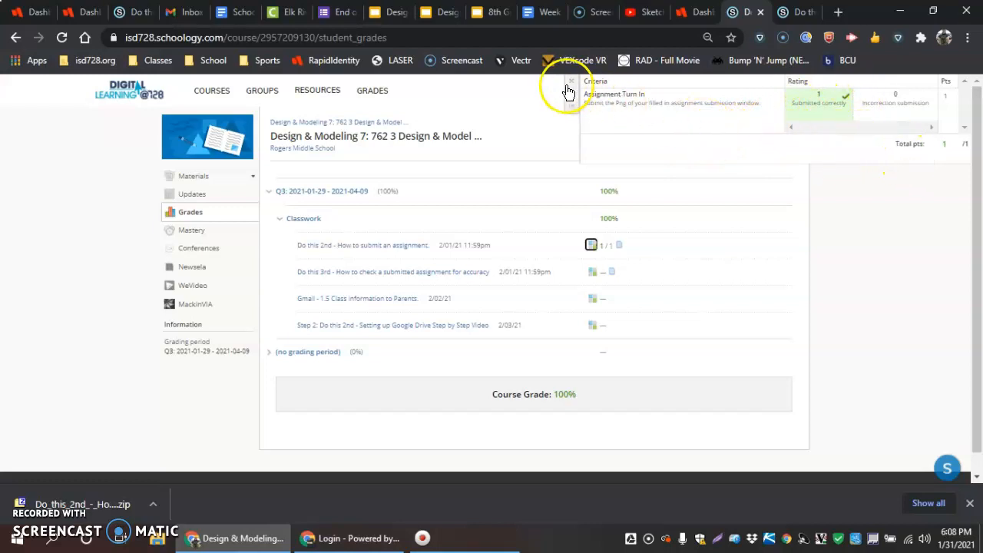
click(571, 82)
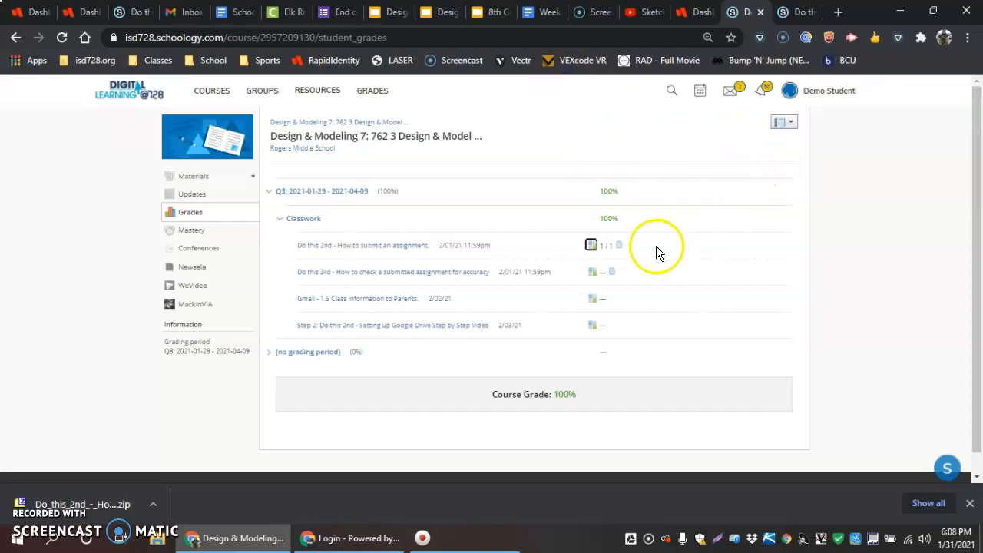
mouse_move(602, 283)
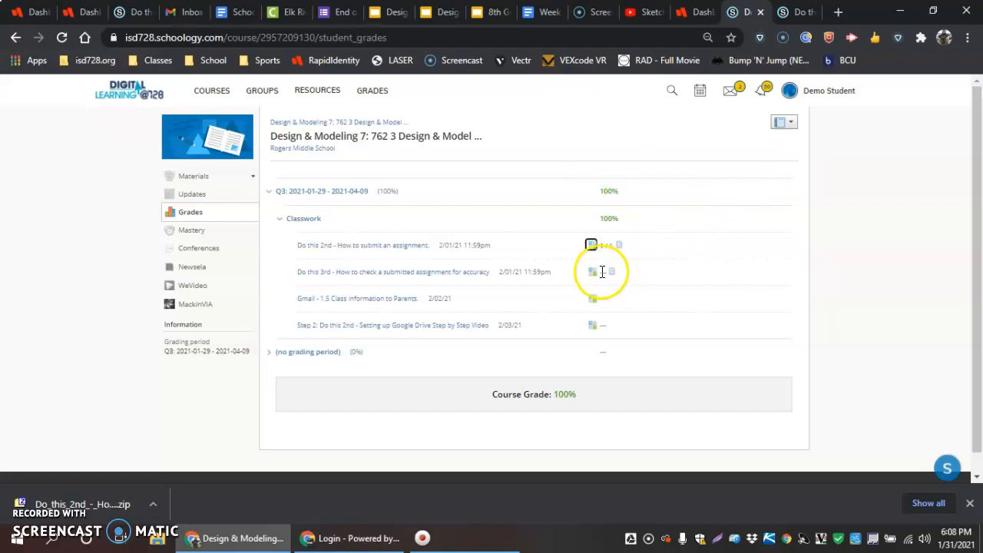
mouse_move(593, 306)
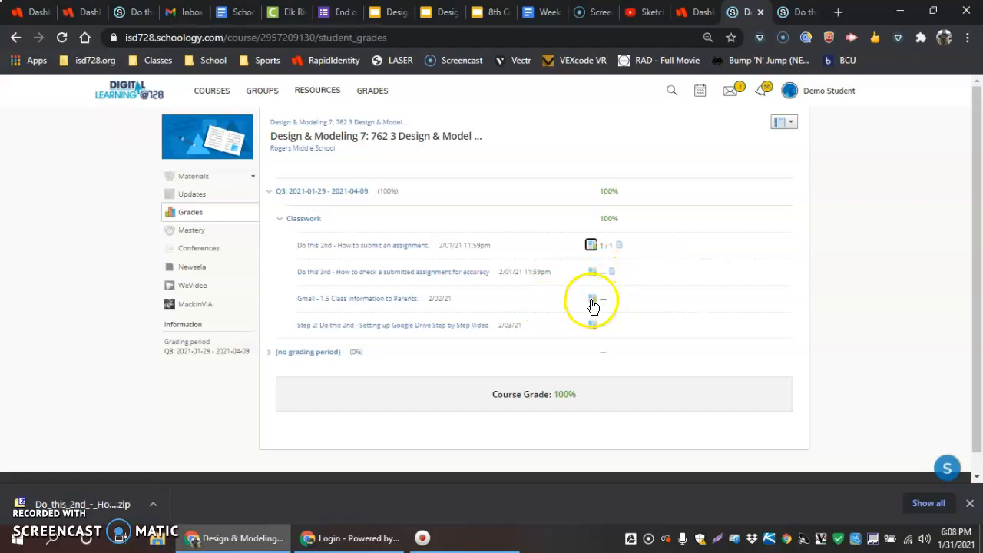
mouse_move(612, 306)
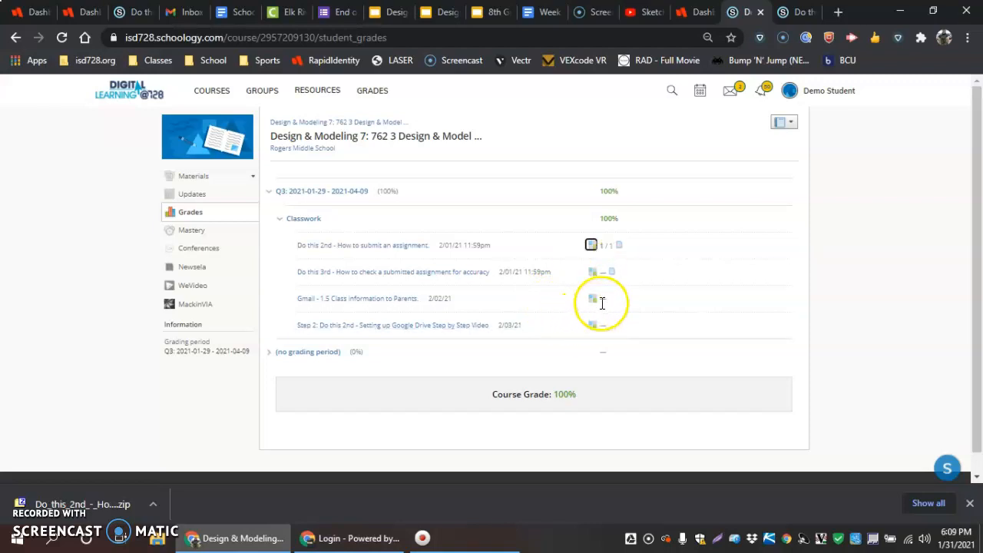
mouse_move(614, 310)
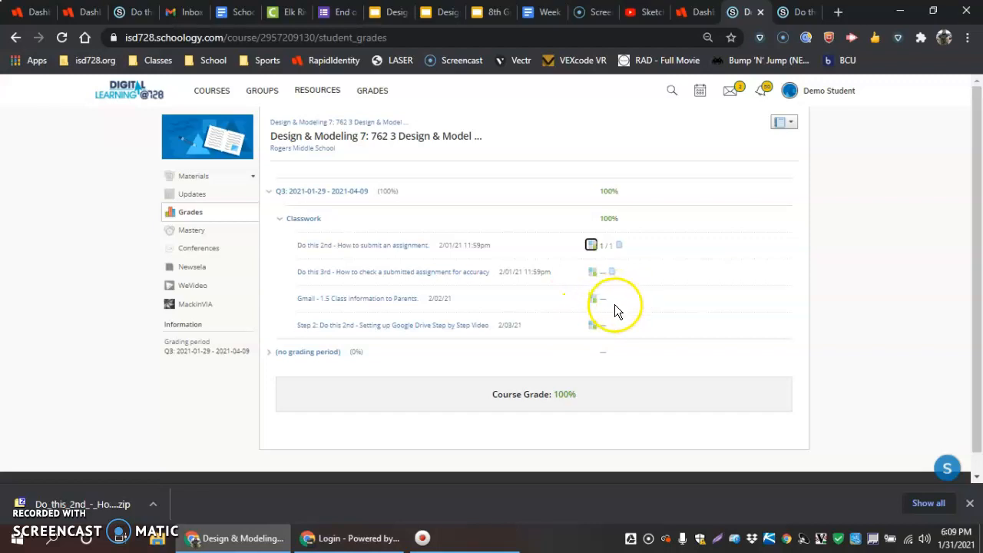
mouse_move(615, 307)
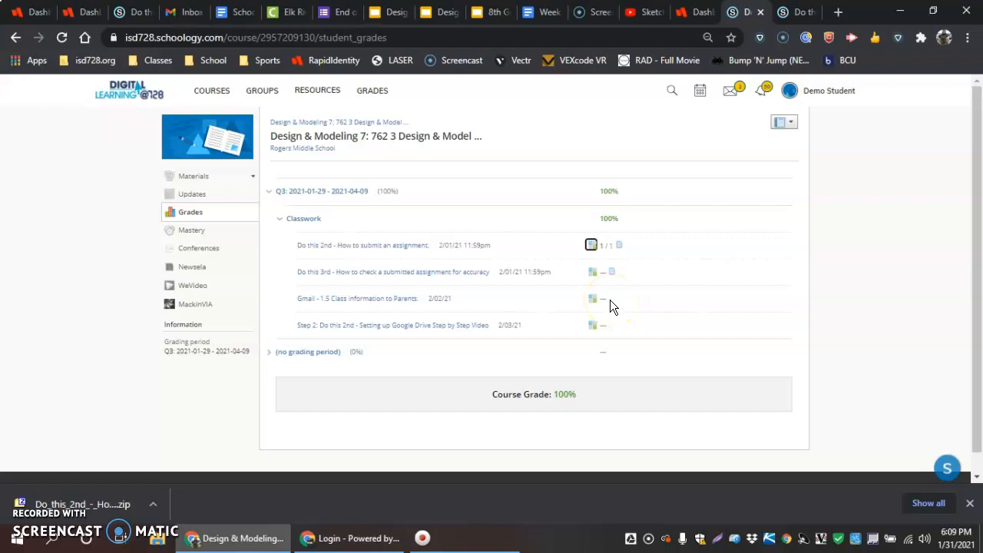
mouse_move(612, 284)
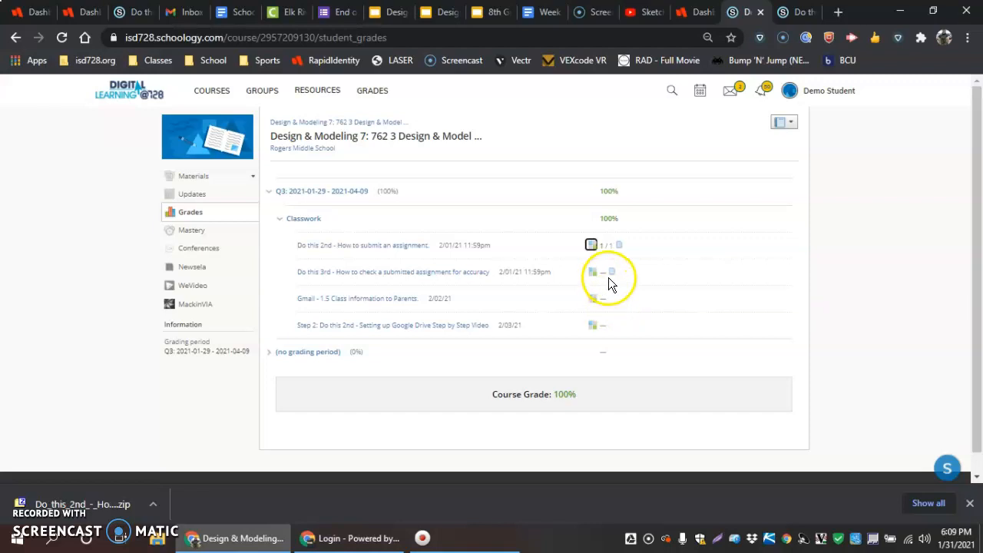
mouse_move(602, 269)
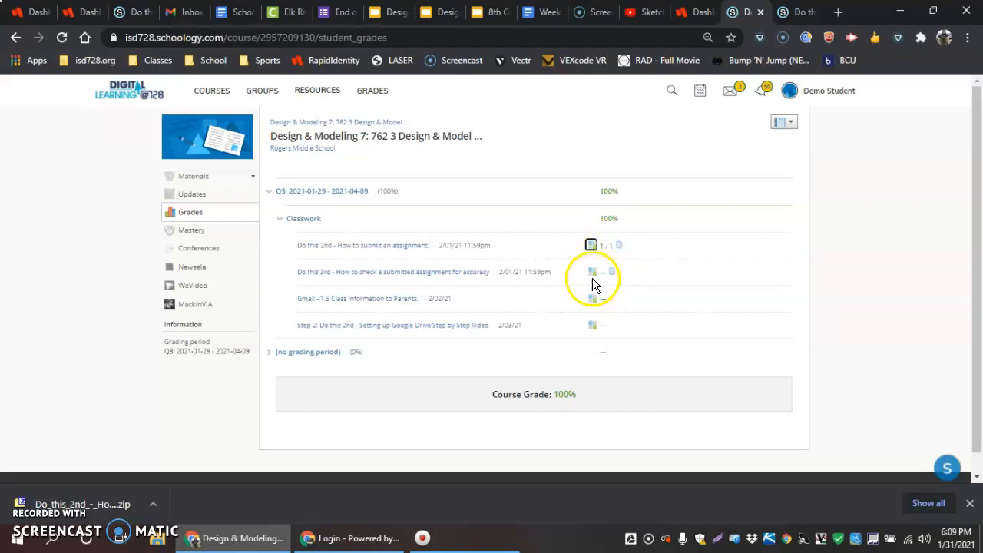
mouse_move(602, 311)
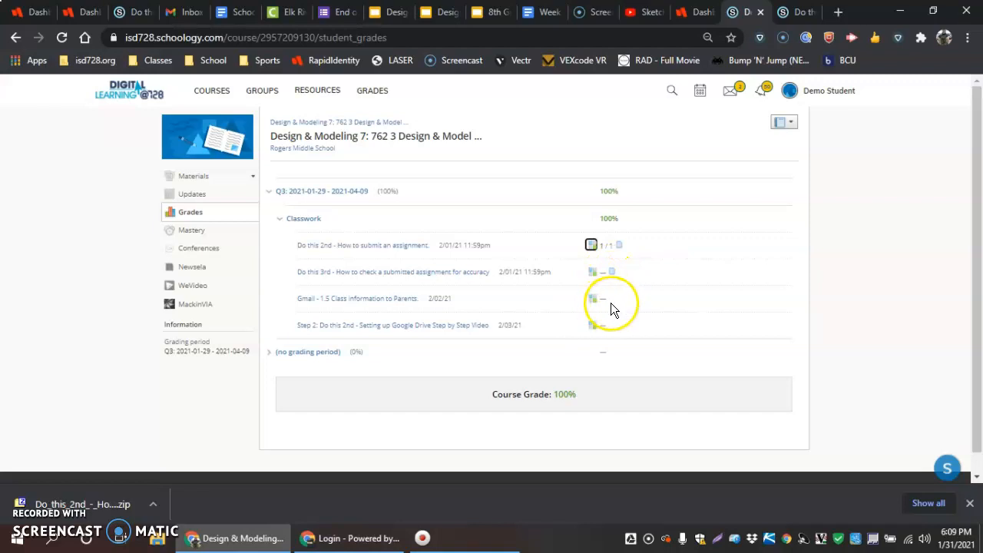
mouse_move(611, 321)
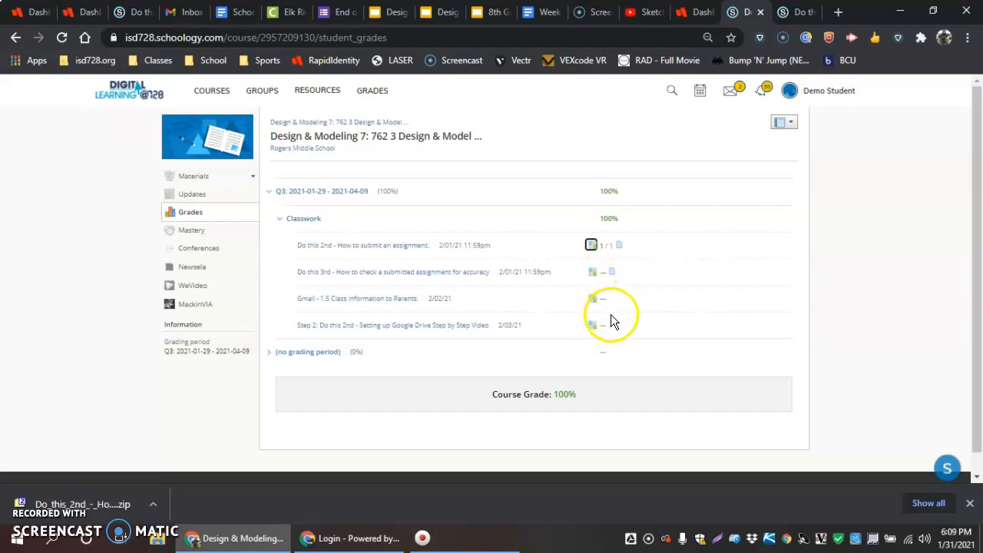
mouse_move(618, 319)
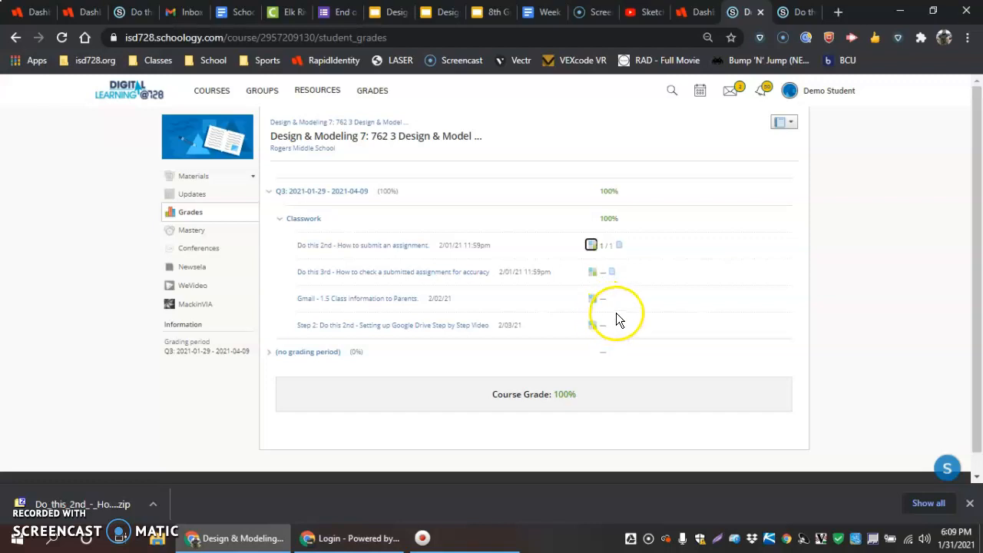
mouse_move(633, 299)
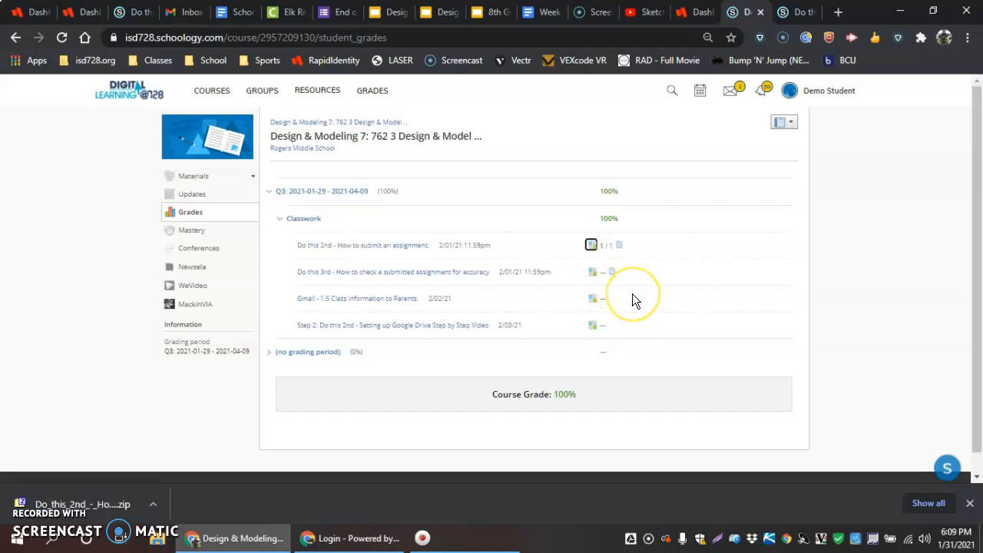
mouse_move(633, 300)
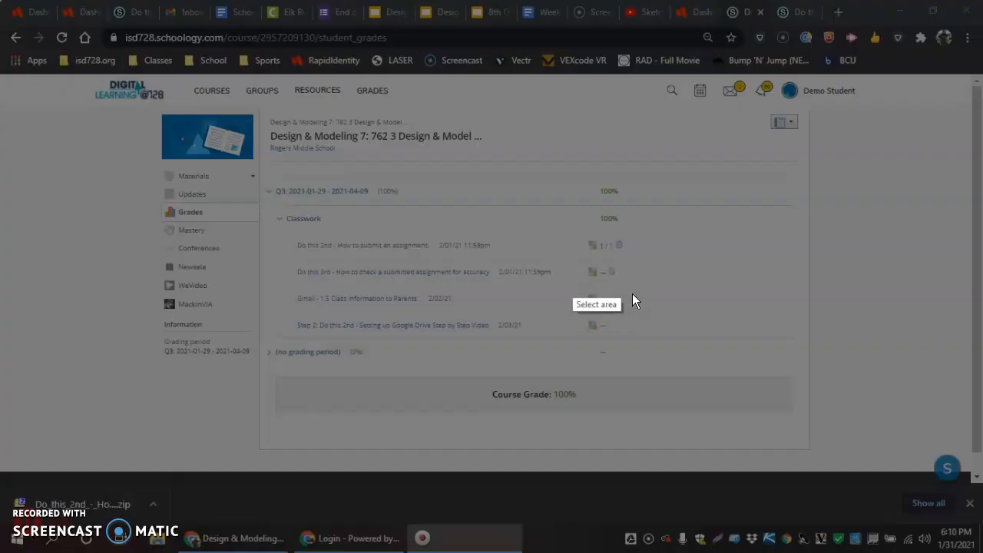
- Capture the gradebook region and save it to the Desktop as PNG Screenshot_5
drag(262, 120, 684, 361)
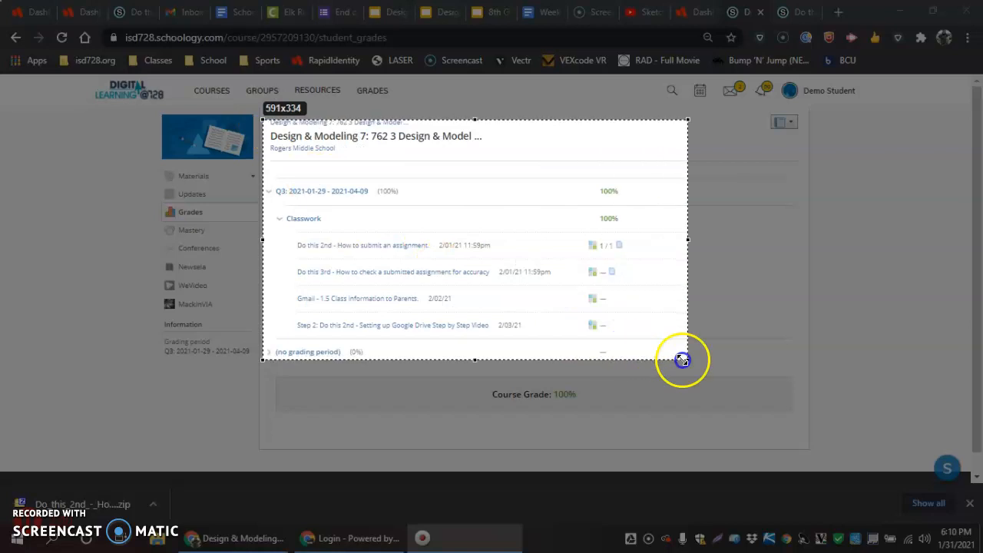
drag(682, 359, 796, 382)
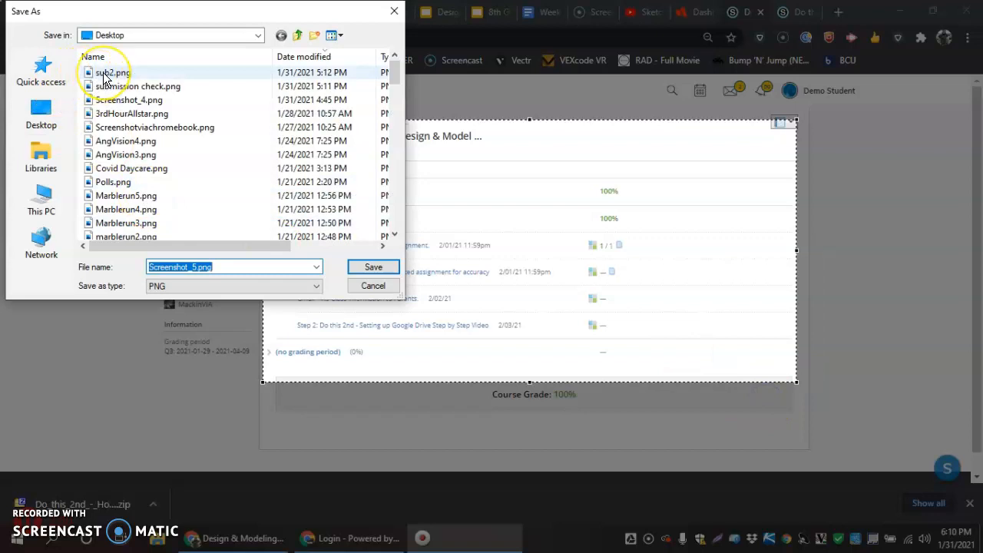
click(373, 267)
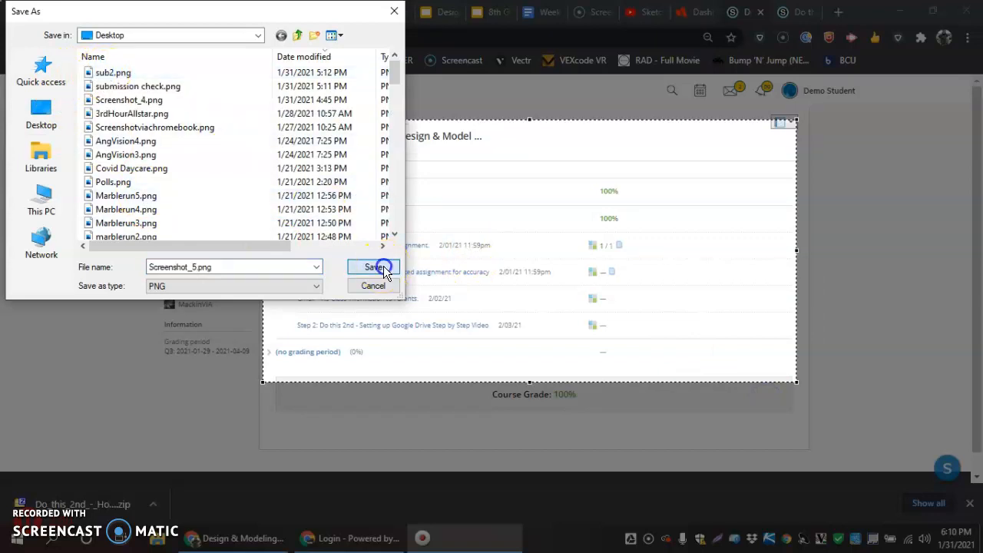
click(375, 267)
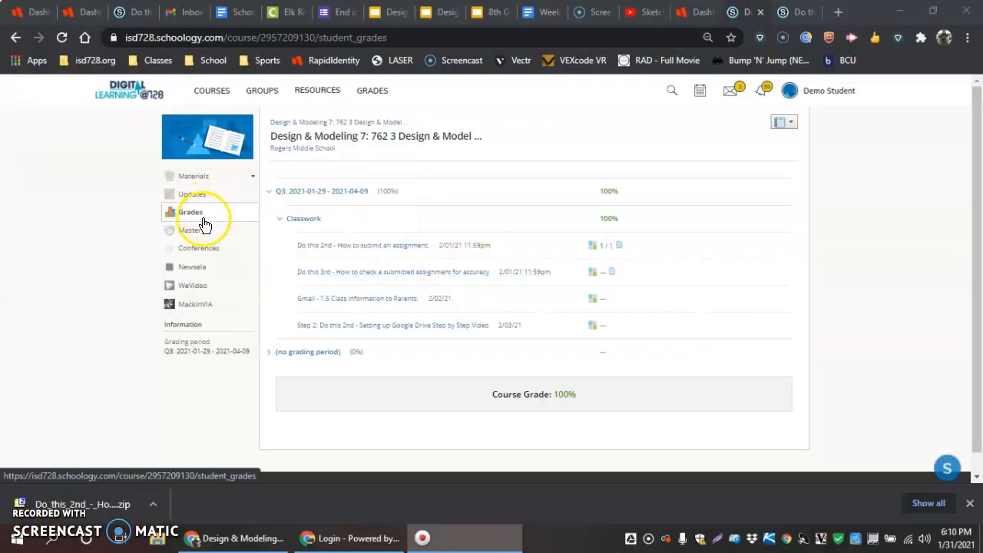
- Go to the Design & Modeling course's Materials page
click(158, 60)
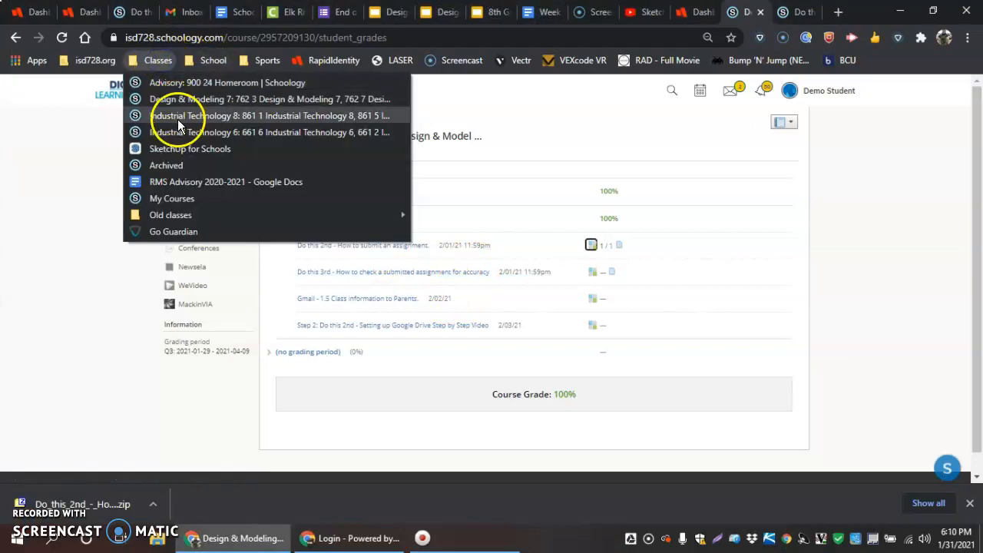
click(269, 99)
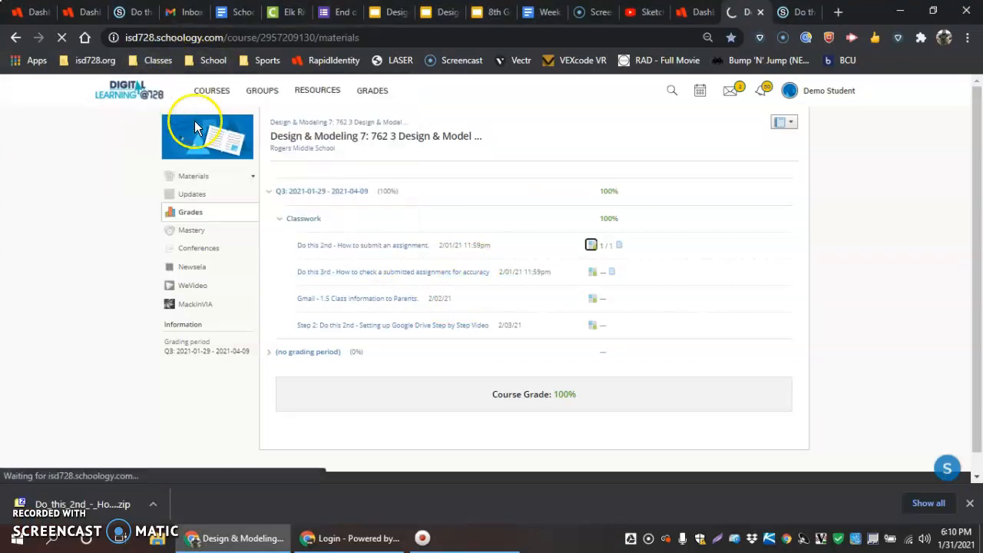
click(194, 175)
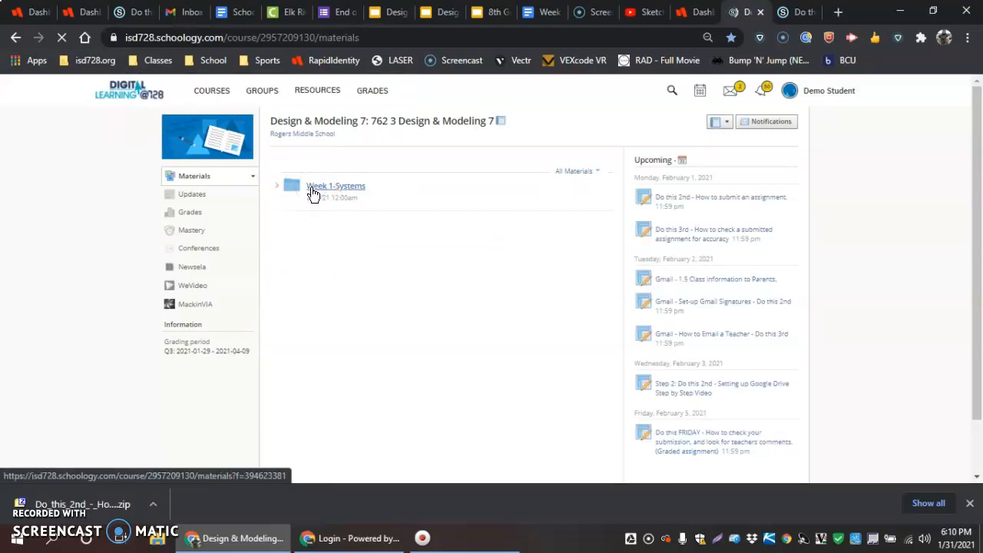
- Reach the 'Do this FRIDAY' assignment inside Week 1-Systems > Using SCHOOLOGY for class
click(335, 186)
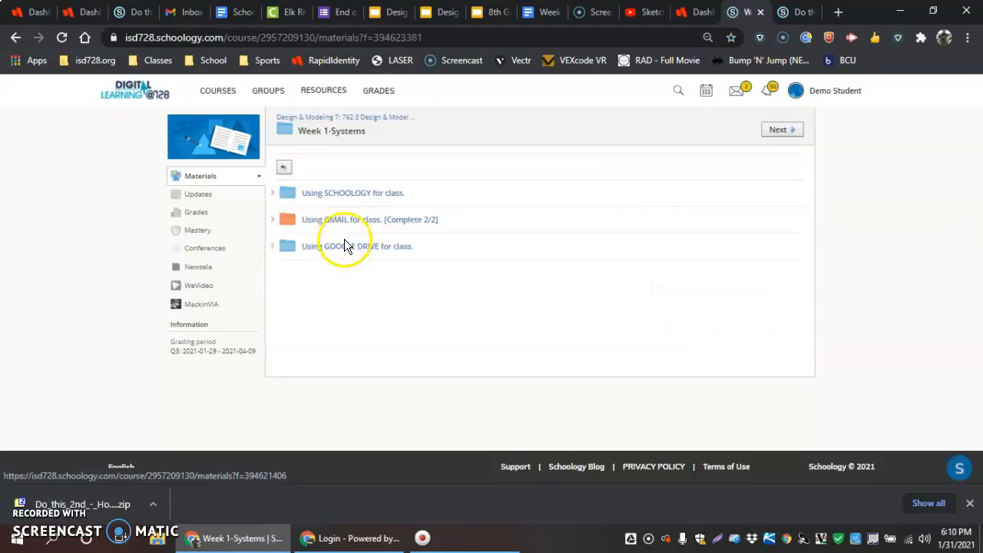
click(352, 194)
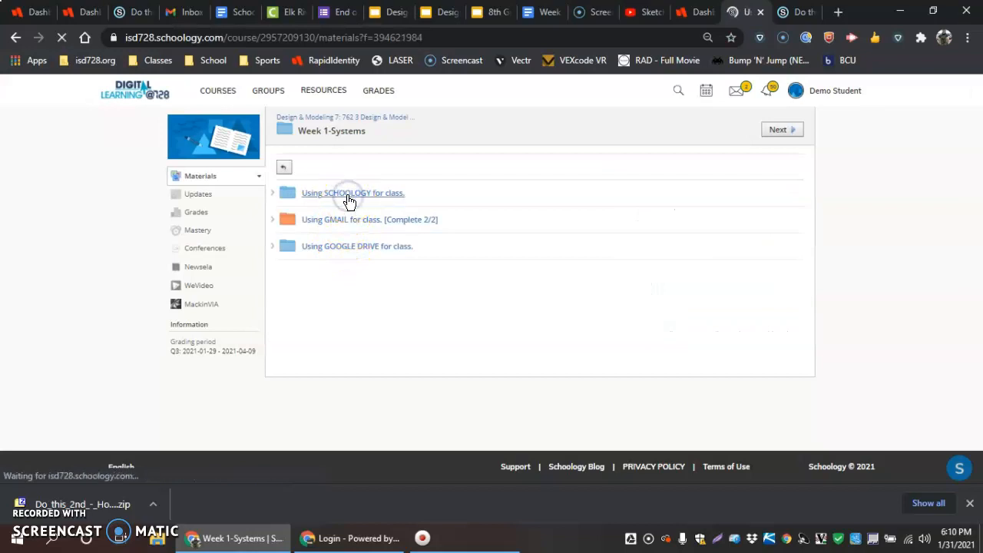
click(352, 194)
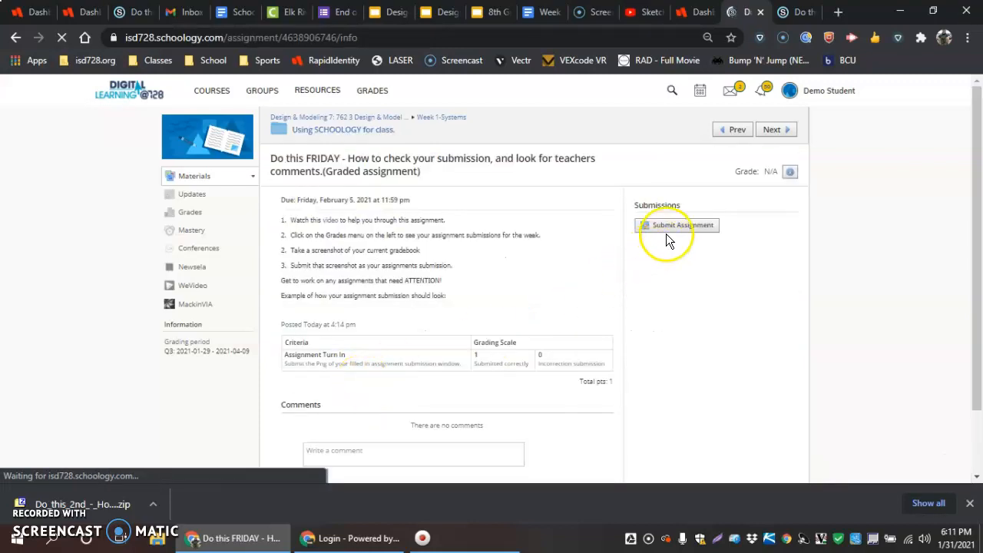
- Begin the submission and attach Screenshot_5.png from the Desktop in the Upload dialog
click(676, 224)
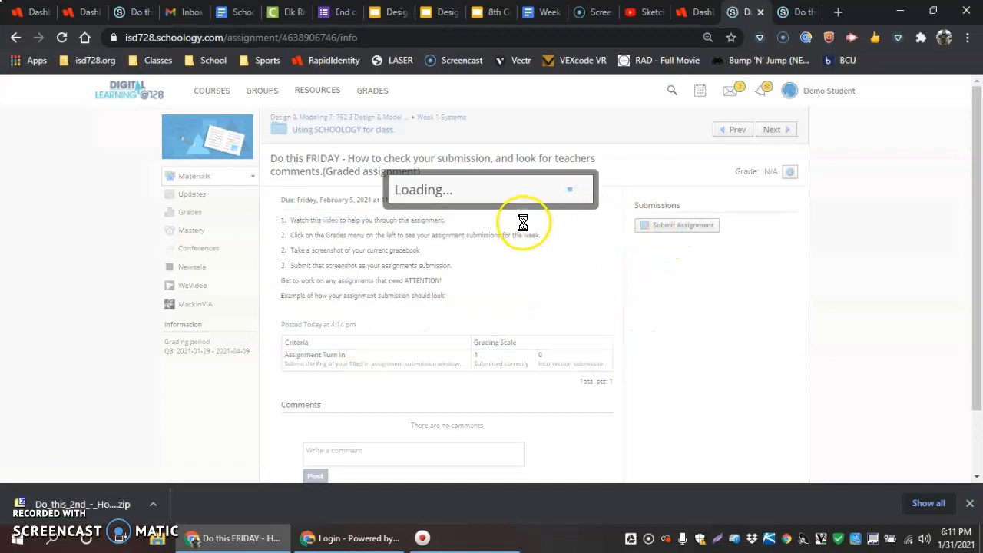
click(683, 225)
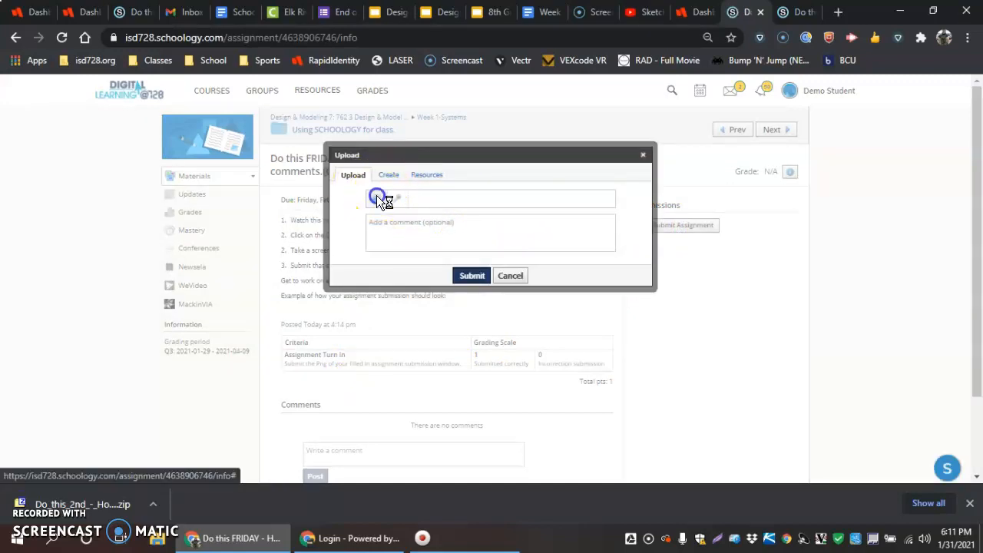
click(381, 198)
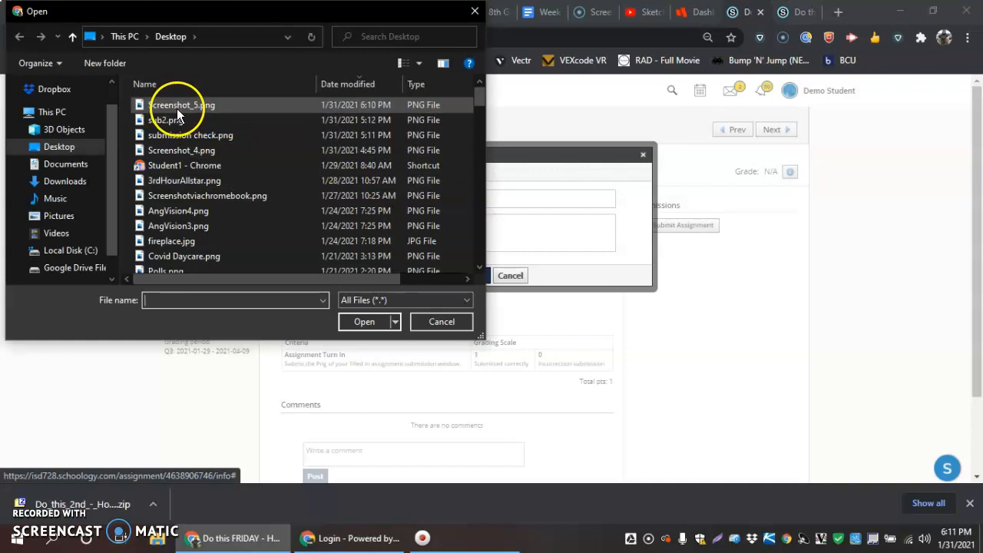
click(364, 322)
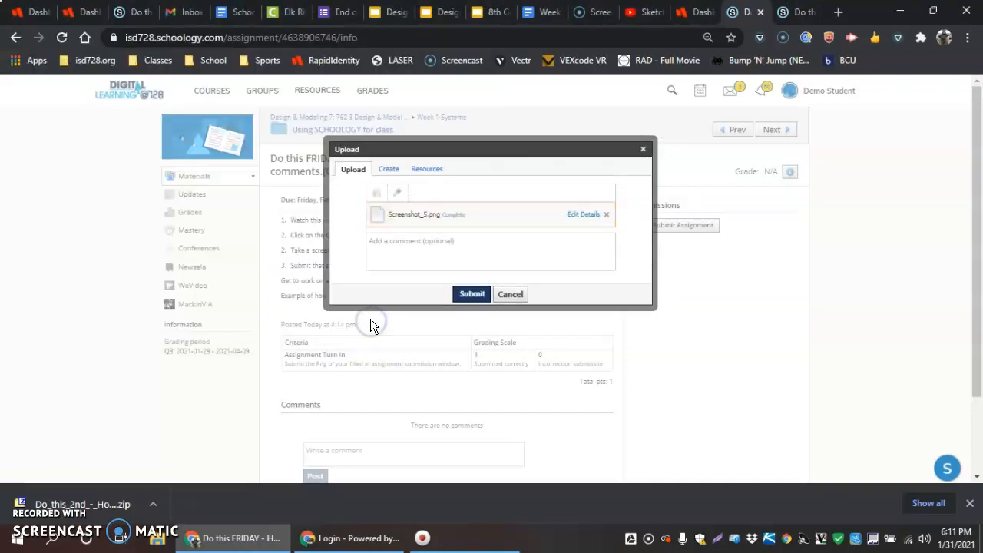